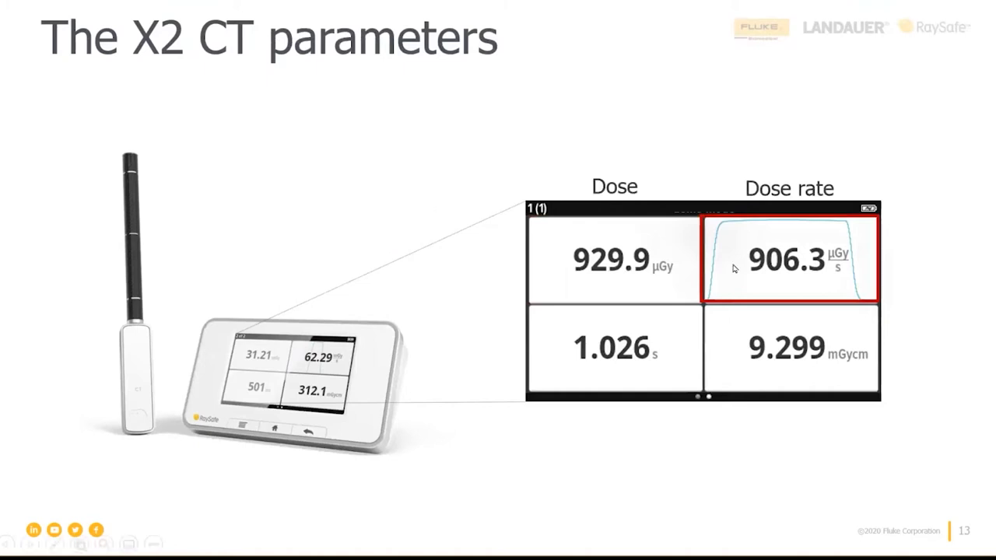
mouse_move(889, 285)
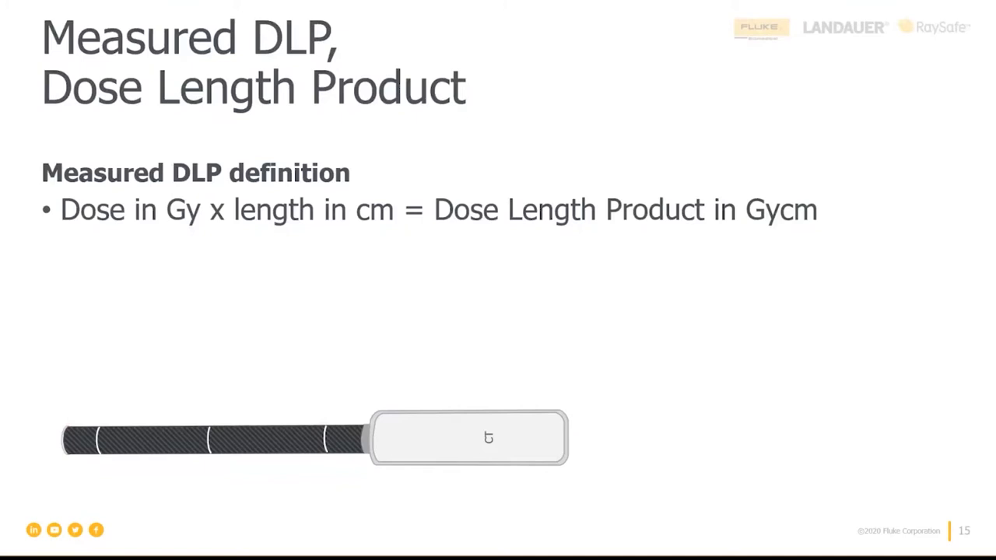
mouse_move(768, 225)
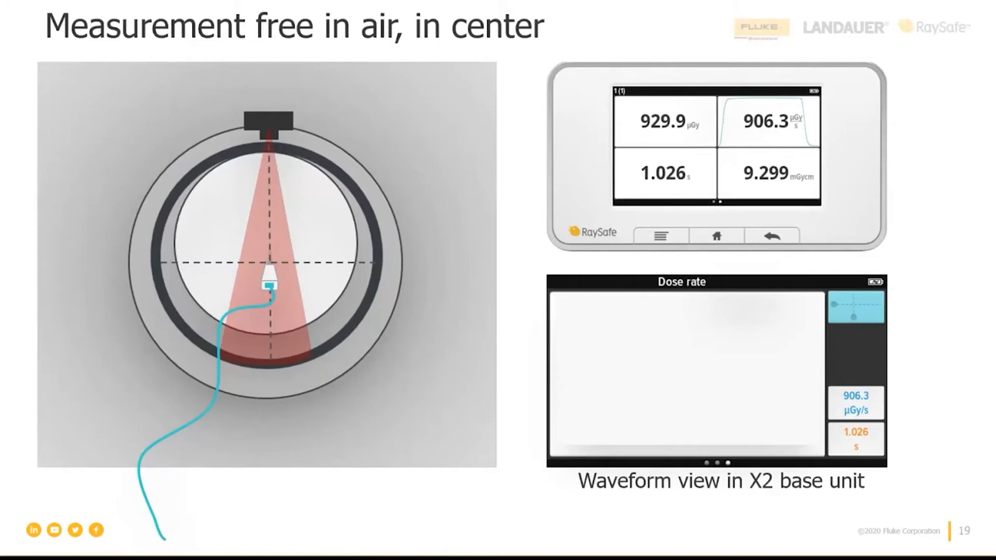
mouse_move(534, 252)
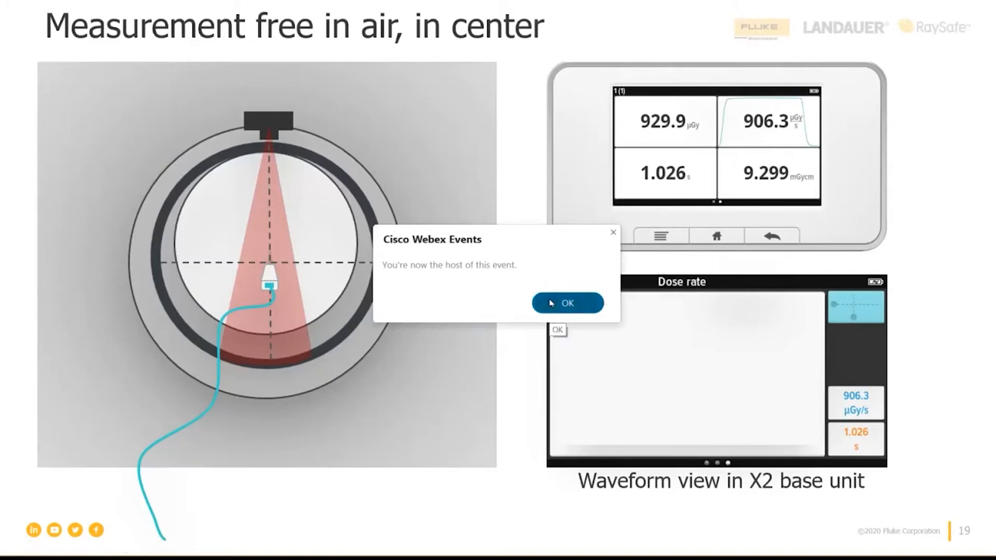
Accept the event host role and advance past slide 19's free-air waveform to slide 20
click(567, 303)
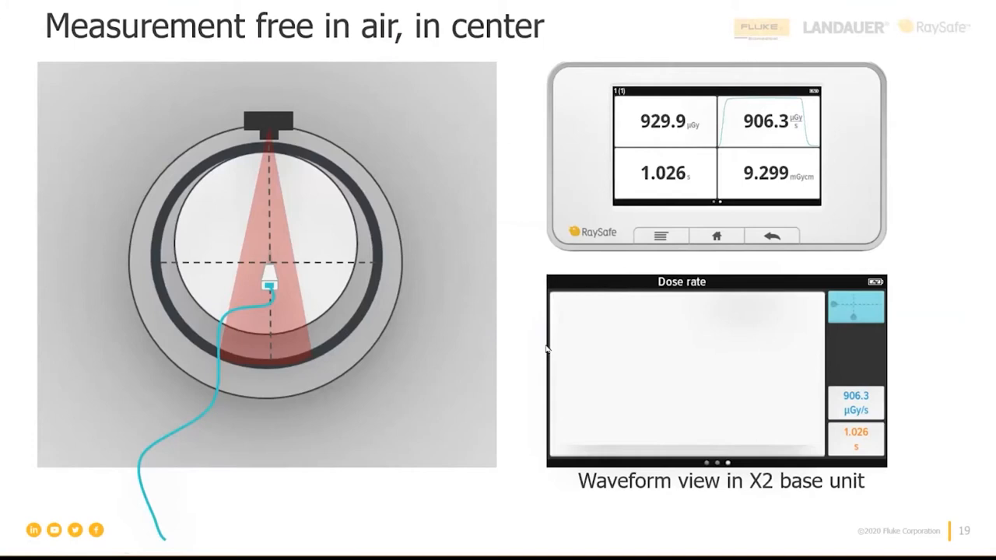
mouse_move(546, 349)
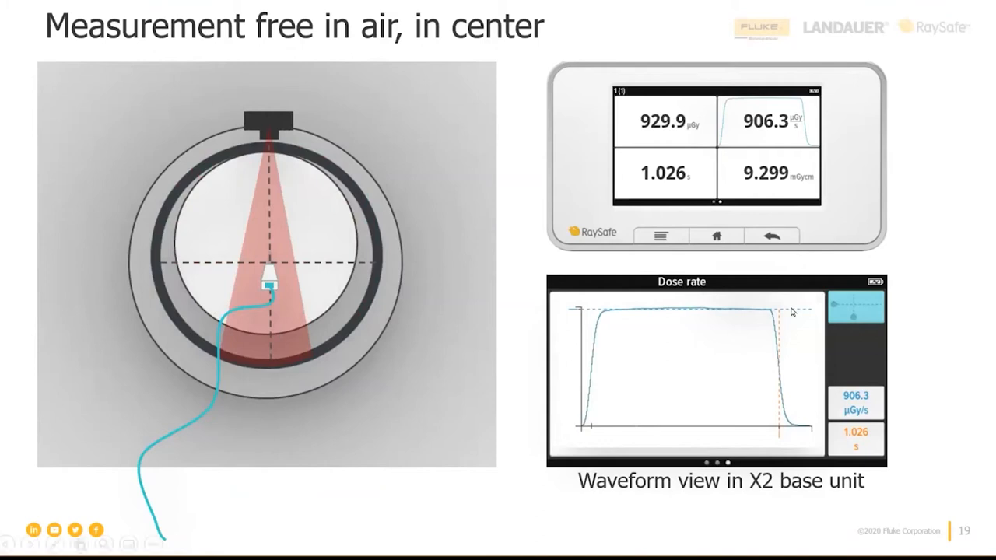
mouse_move(599, 310)
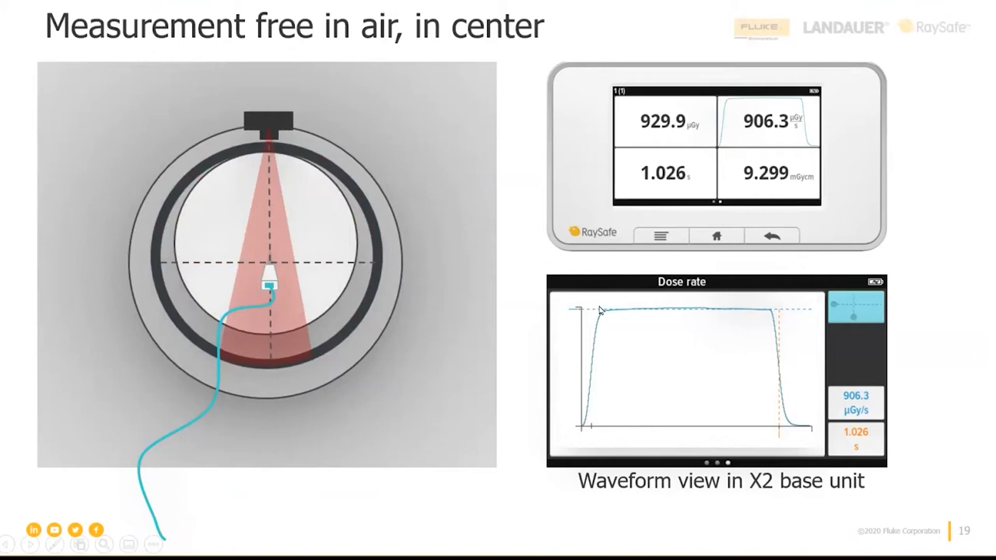
mouse_move(599, 309)
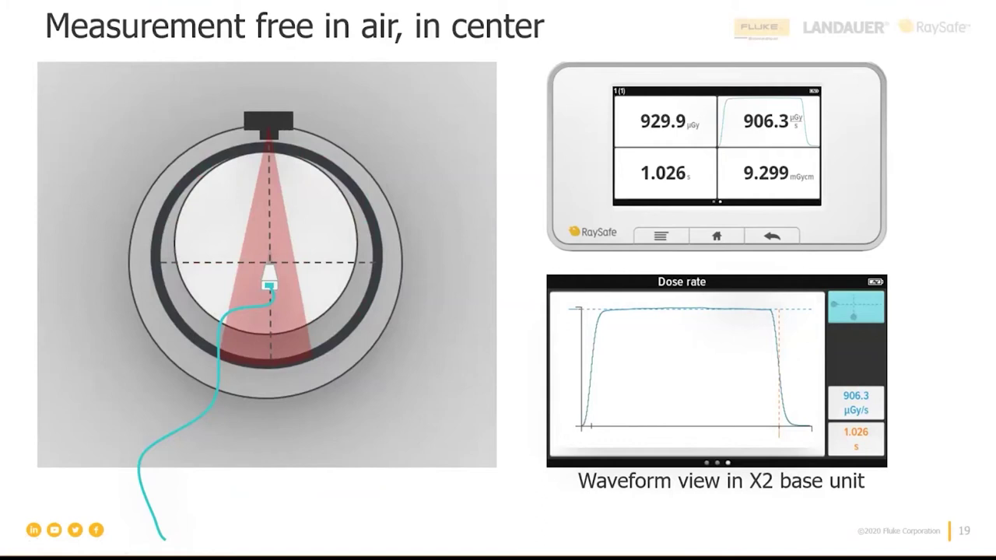
mouse_move(268, 266)
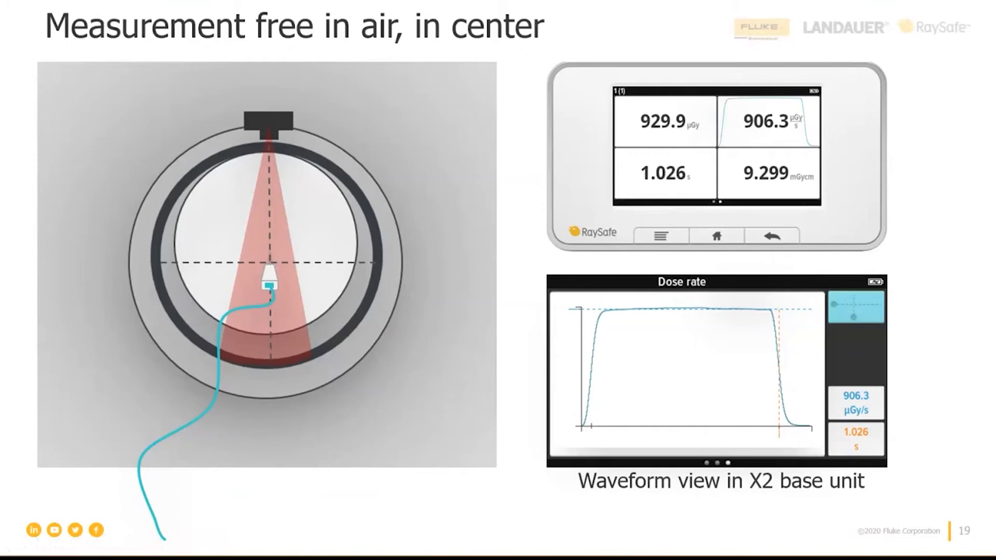
key(Right)
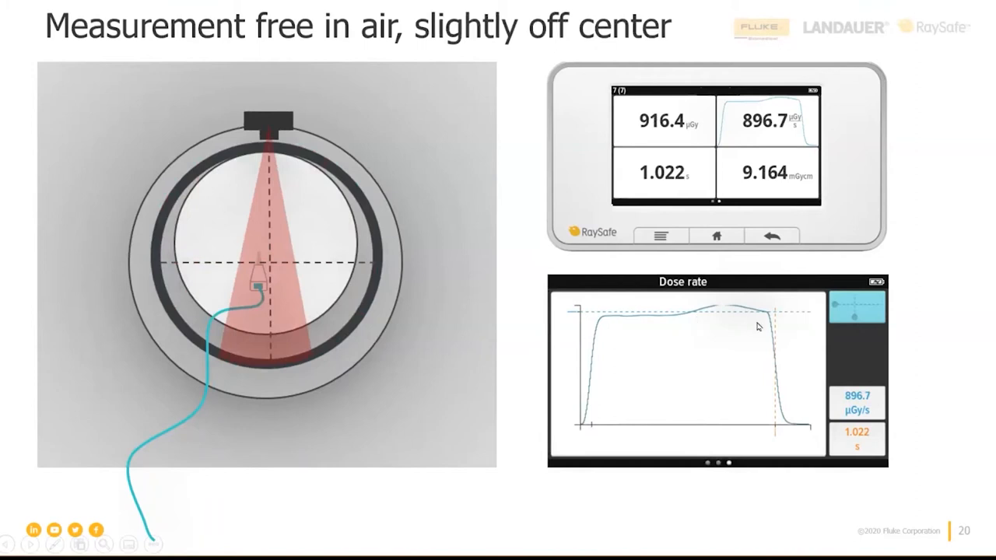
mouse_move(735, 314)
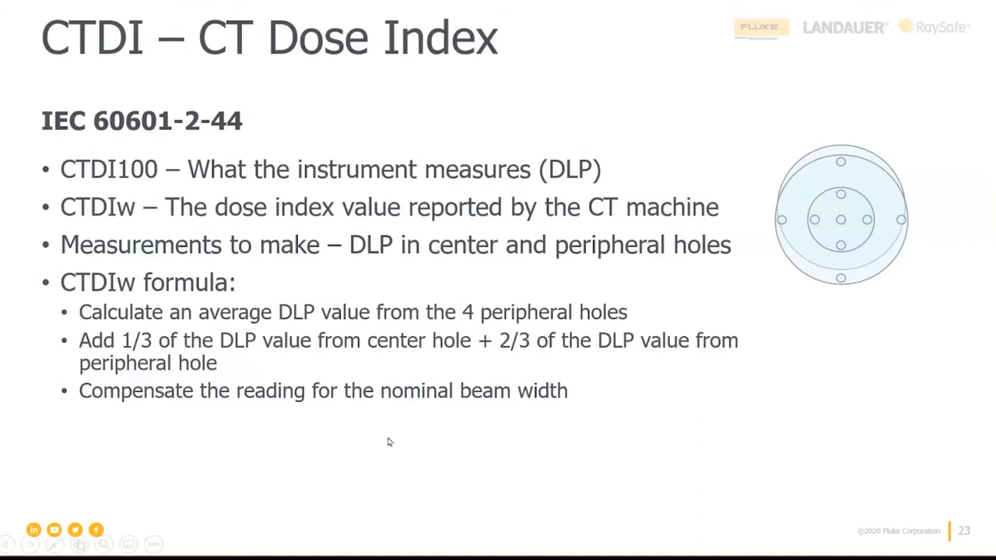
mouse_move(772, 297)
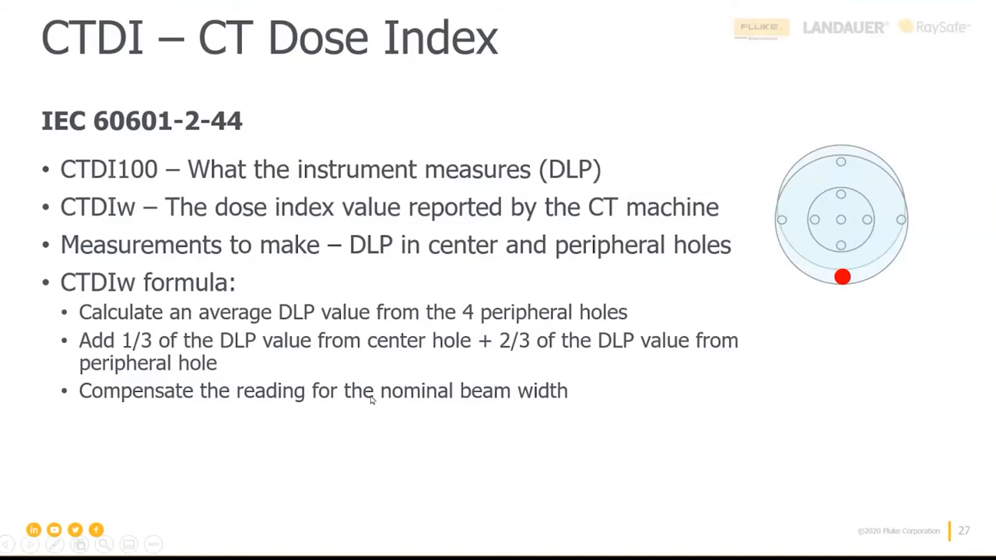
mouse_move(565, 423)
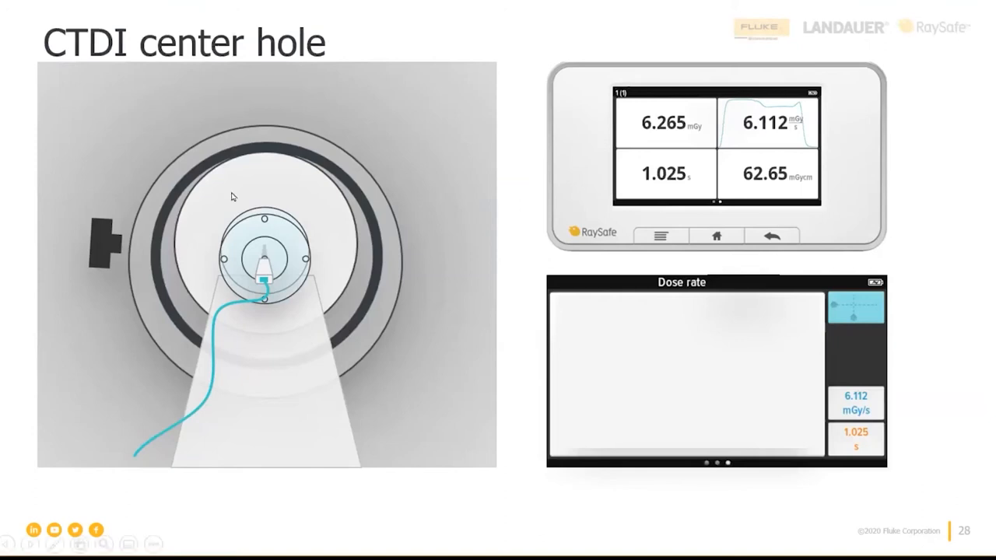
mouse_move(278, 336)
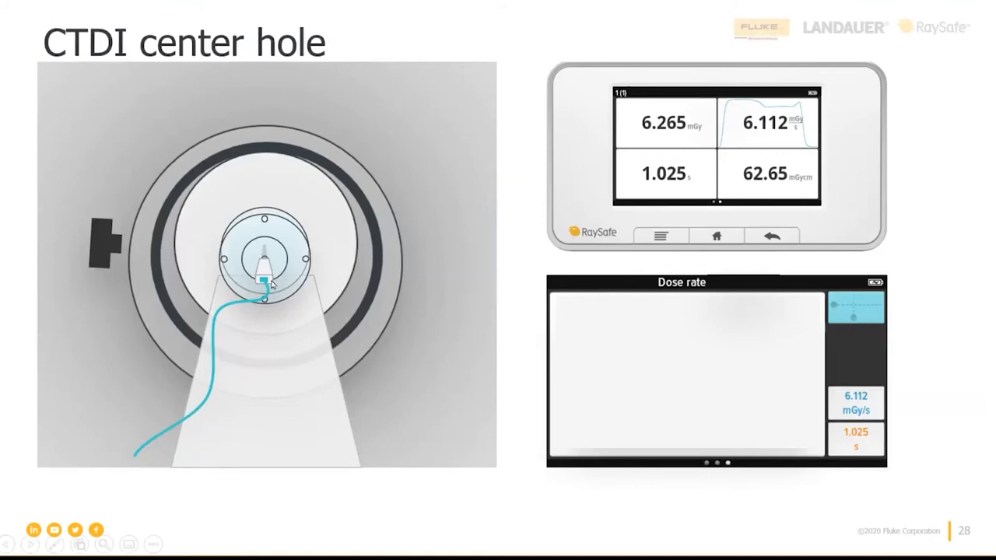
mouse_move(302, 324)
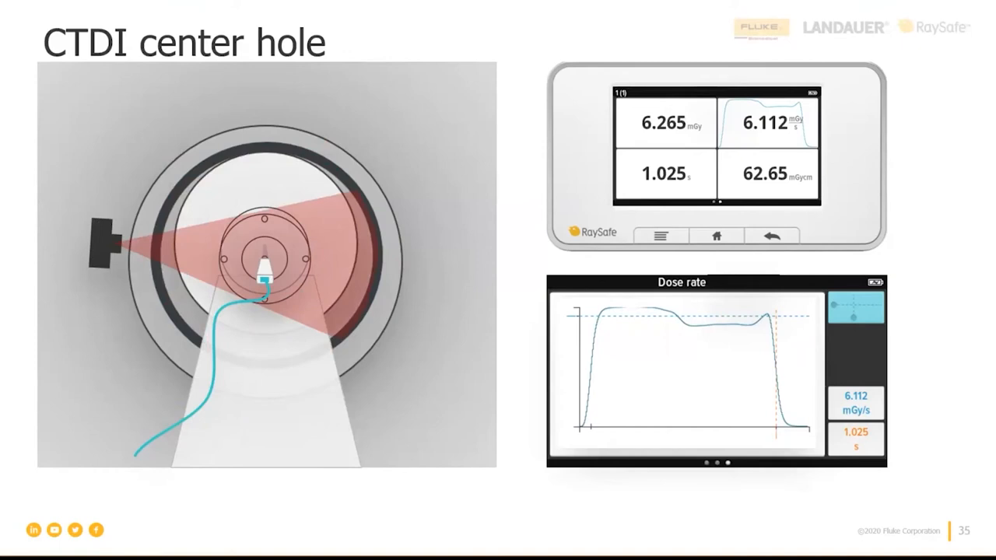
mouse_move(733, 300)
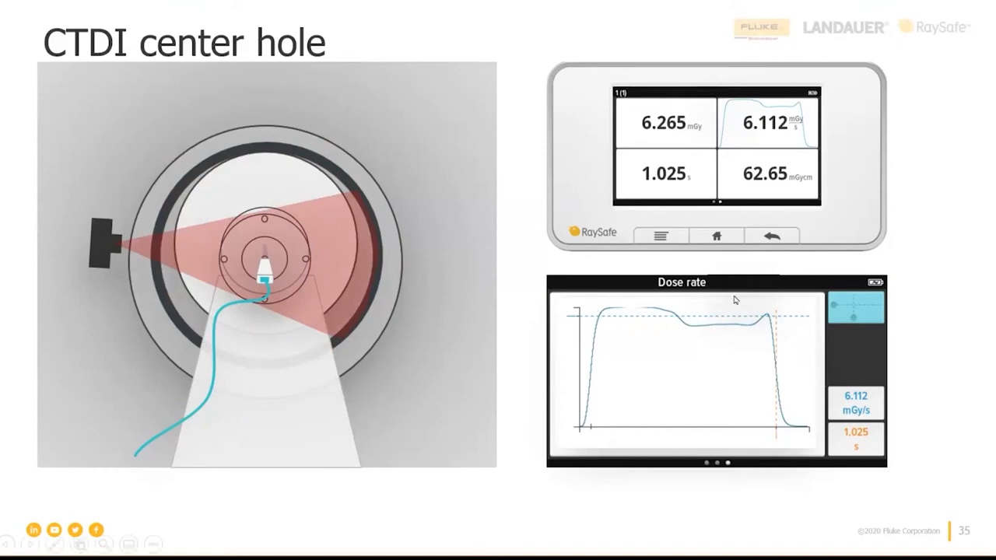
mouse_move(687, 352)
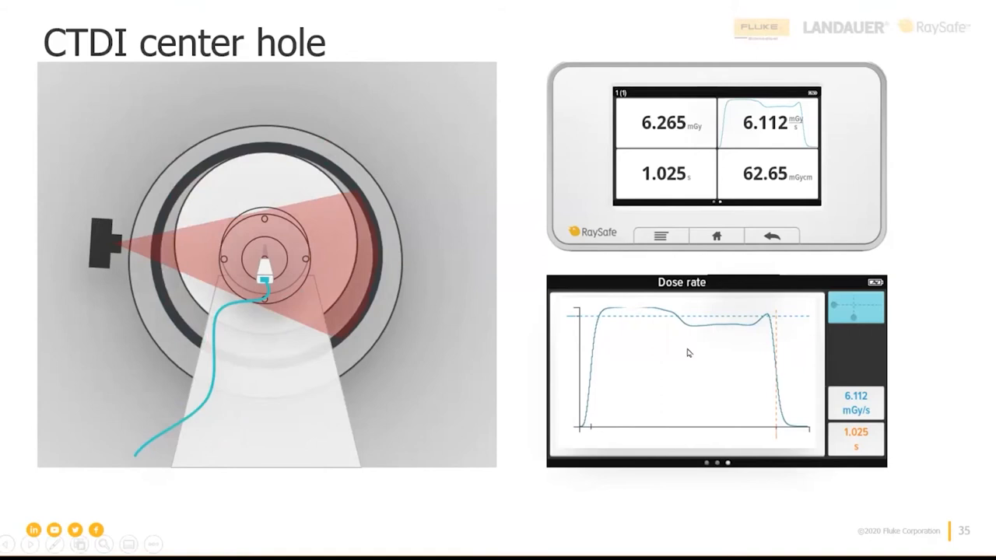
mouse_move(735, 325)
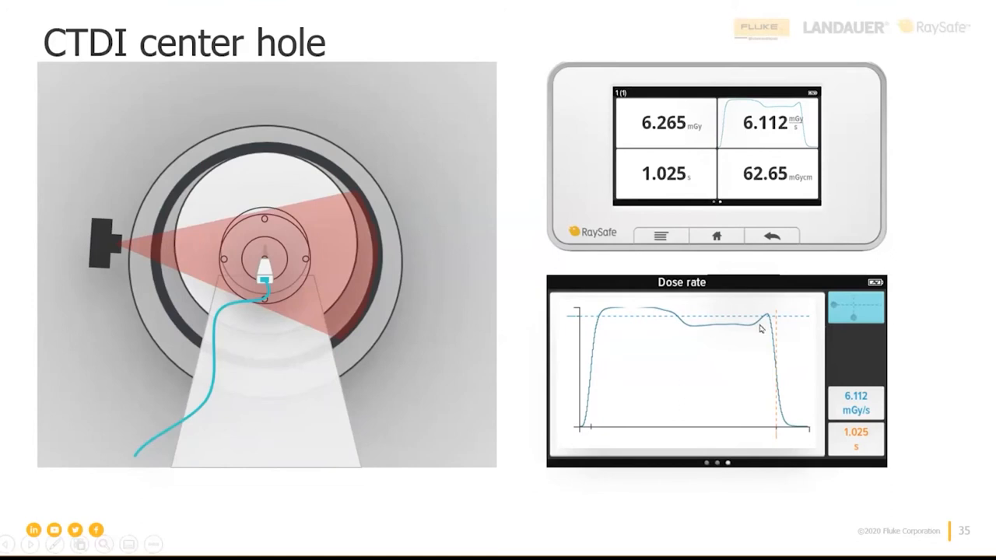
mouse_move(782, 409)
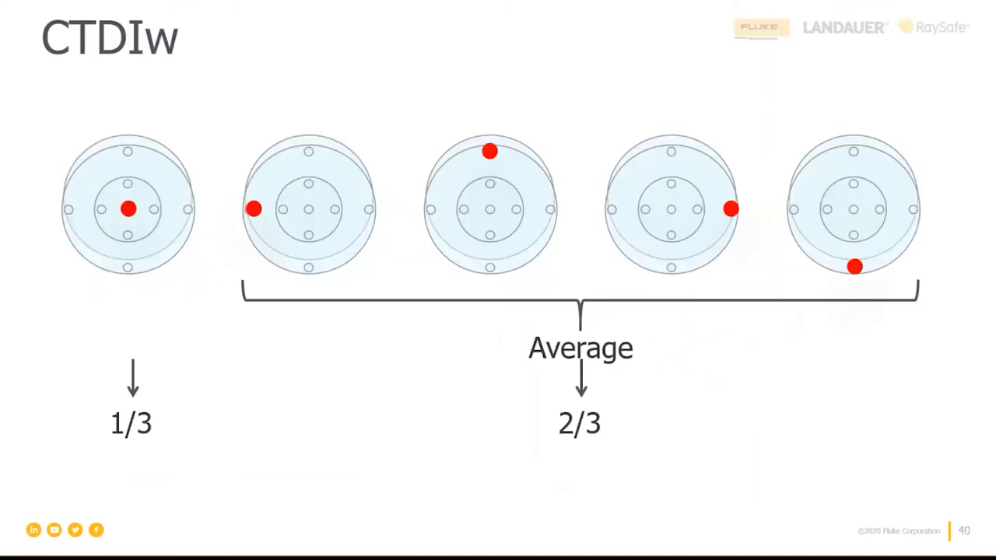
mouse_move(556, 328)
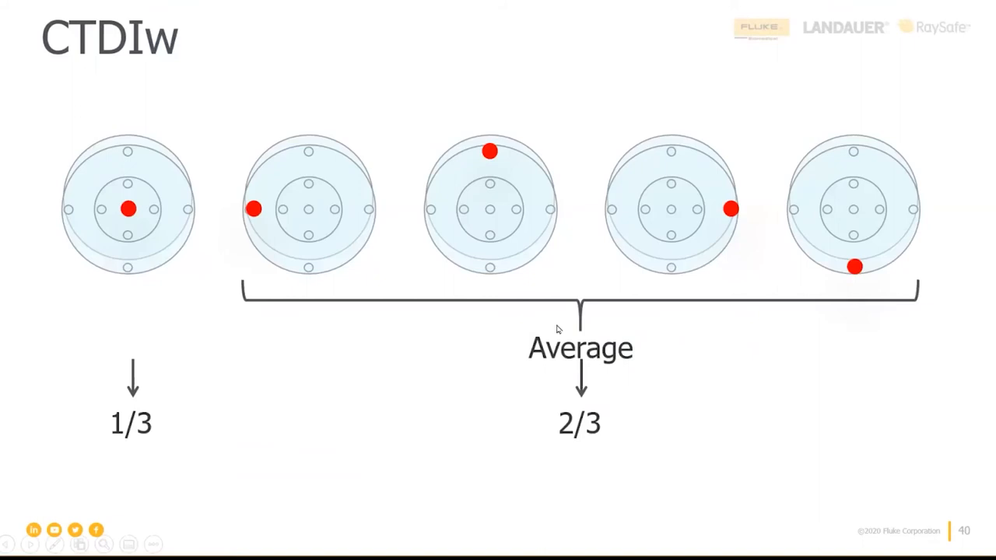
mouse_move(540, 344)
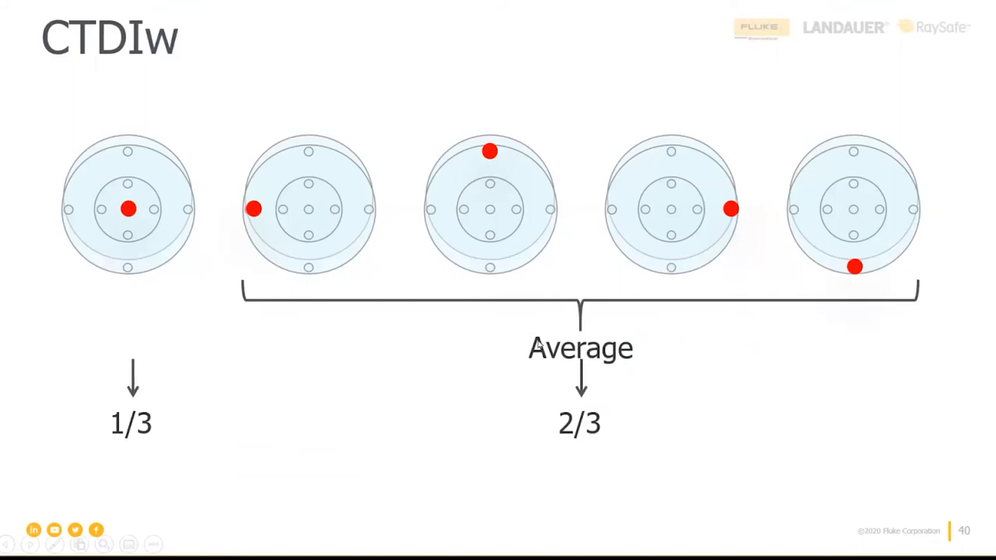
mouse_move(113, 245)
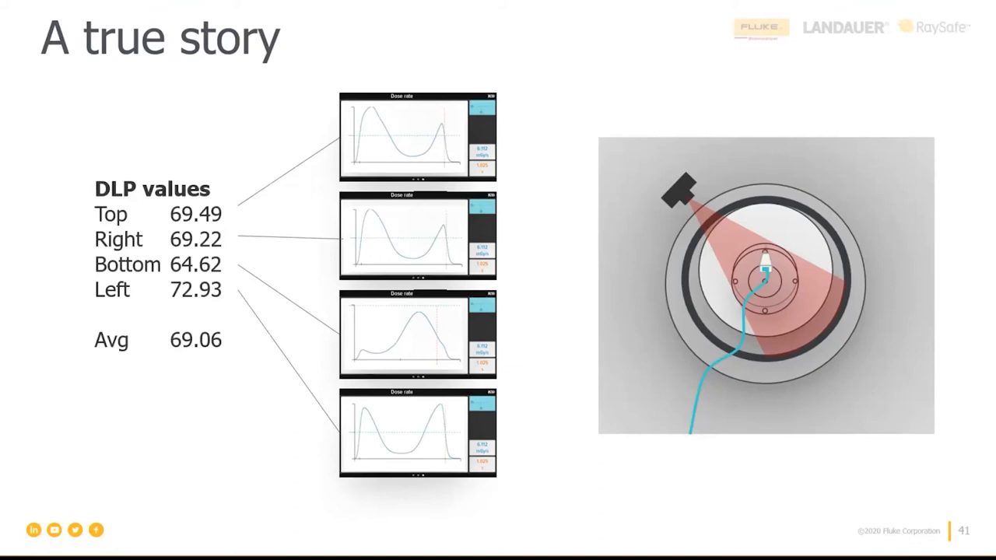
mouse_move(143, 28)
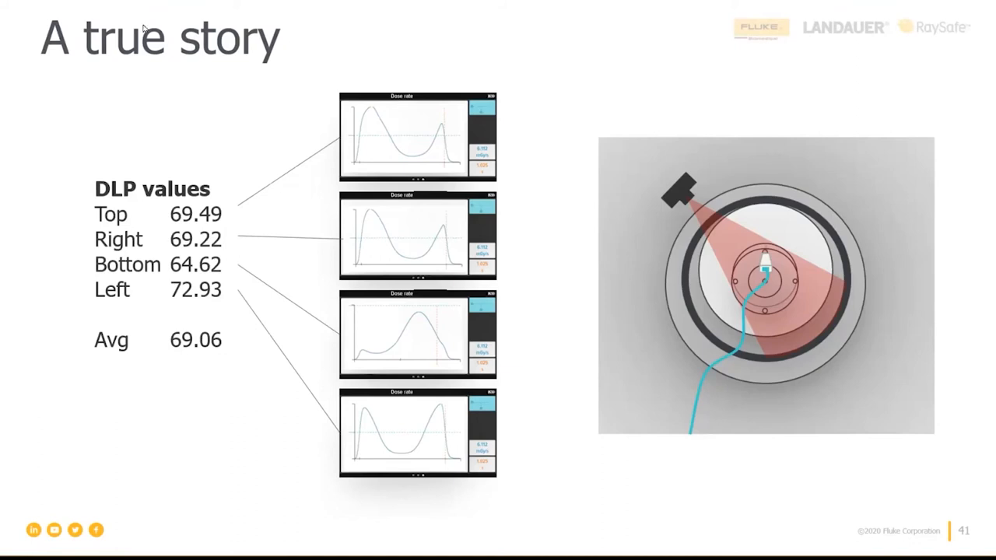
mouse_move(240, 277)
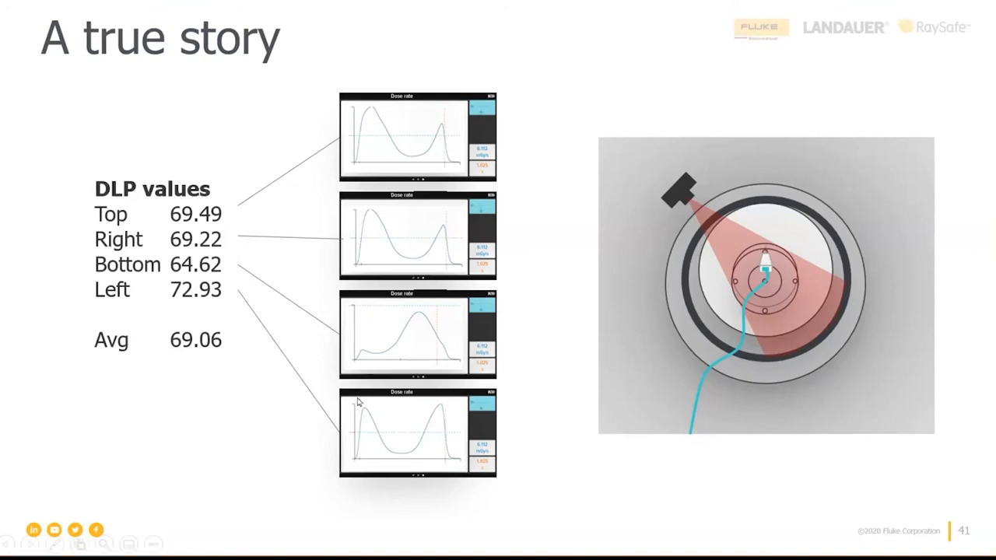
mouse_move(427, 117)
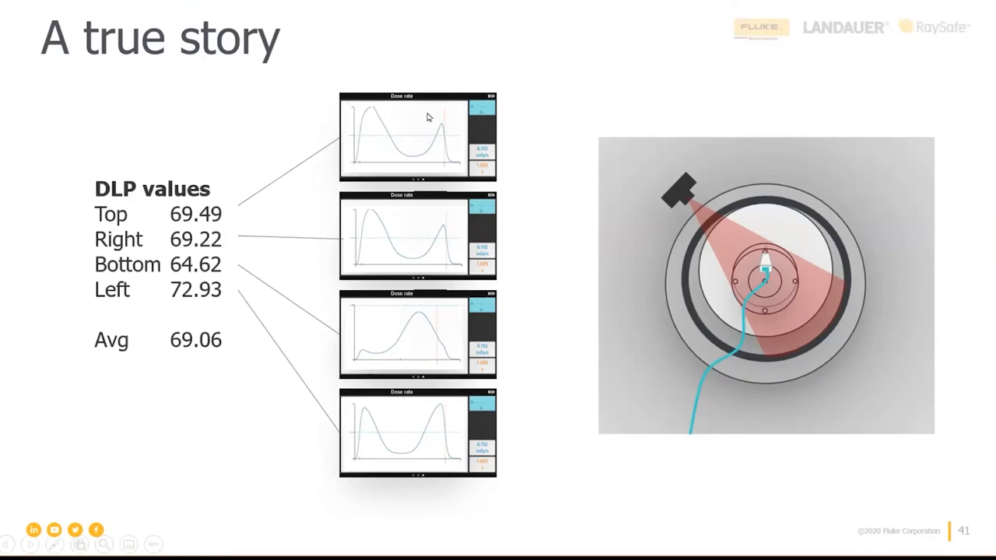
mouse_move(447, 168)
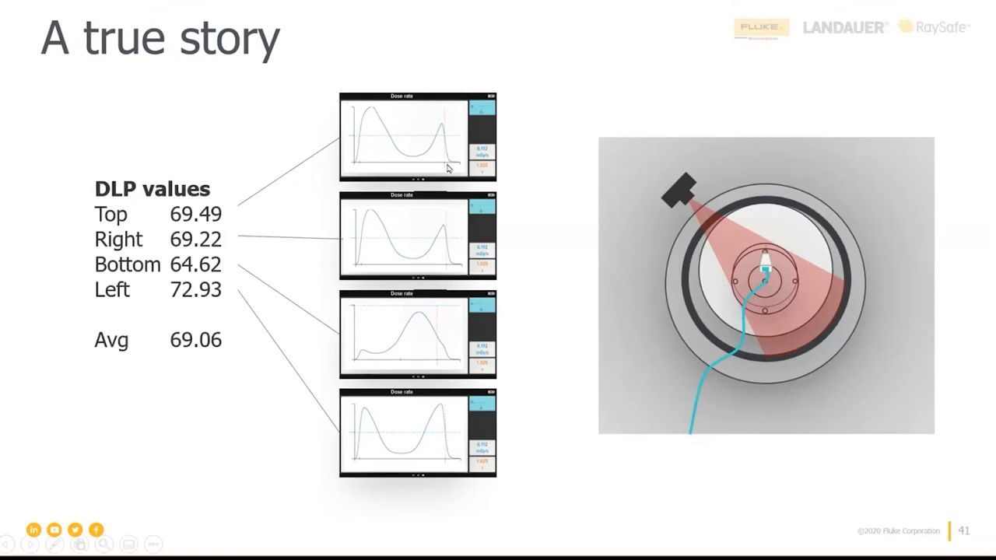
mouse_move(177, 224)
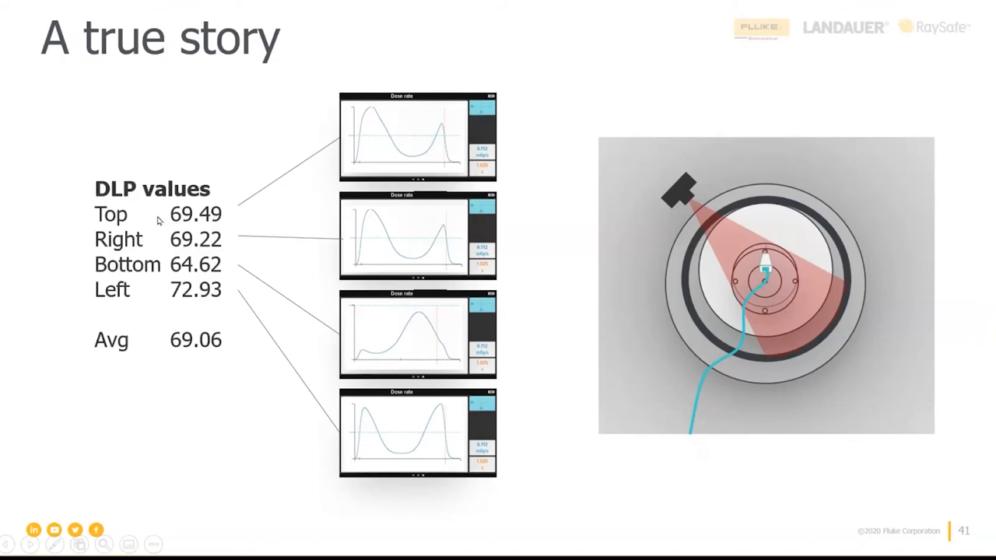
mouse_move(447, 366)
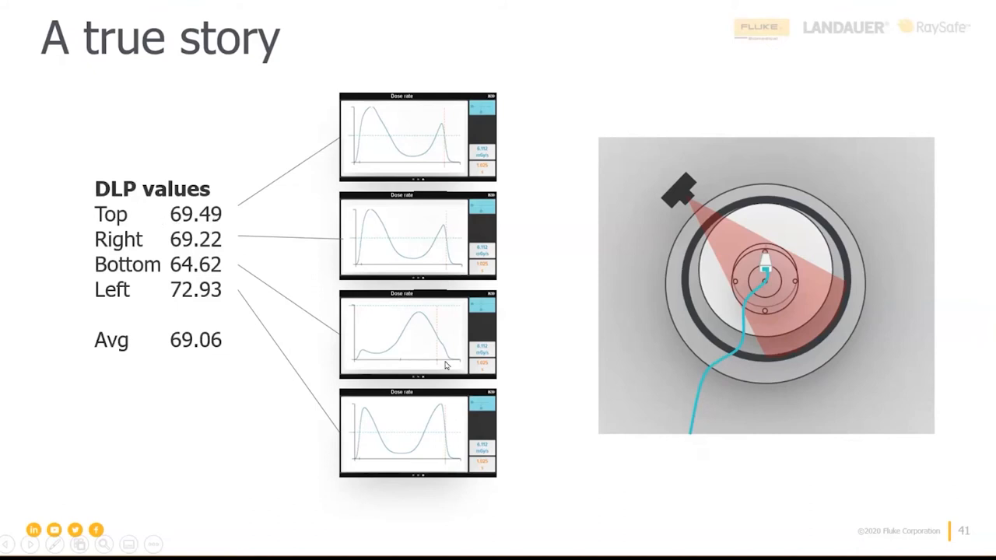
mouse_move(360, 362)
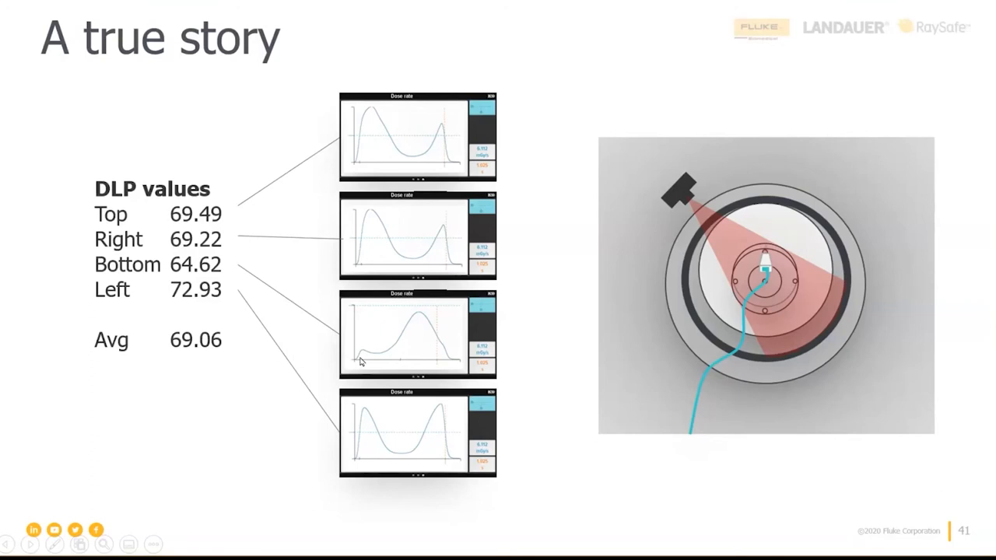
mouse_move(220, 266)
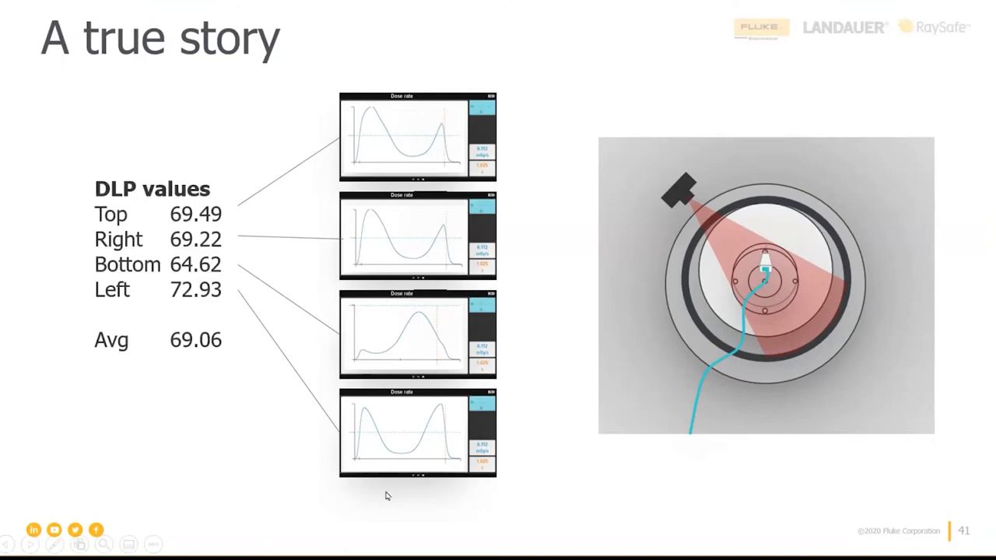
mouse_move(360, 267)
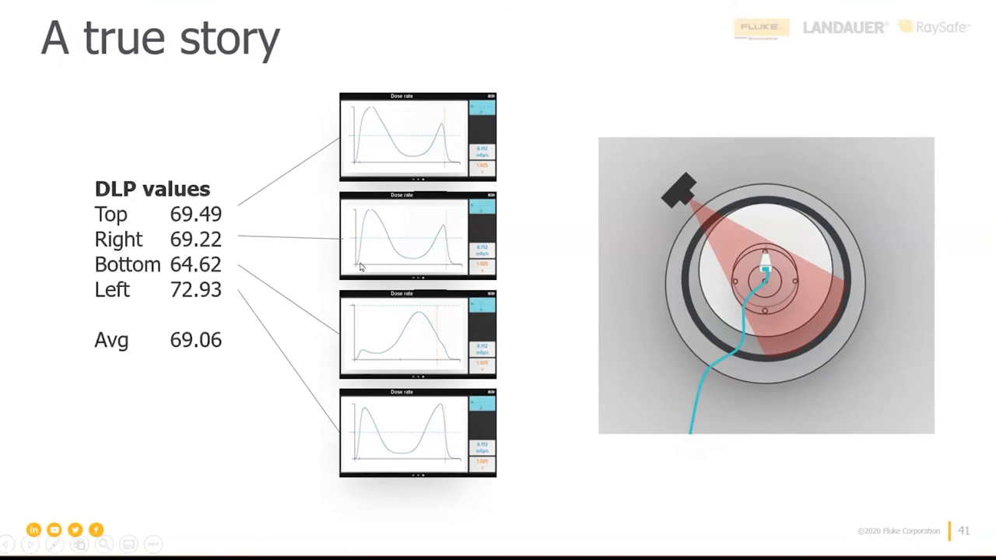
mouse_move(402, 354)
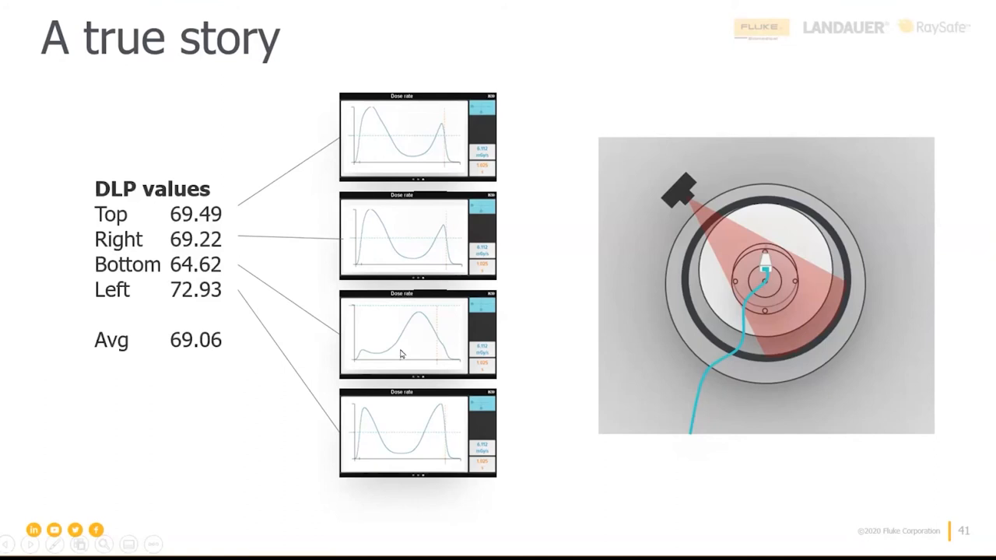
mouse_move(400, 354)
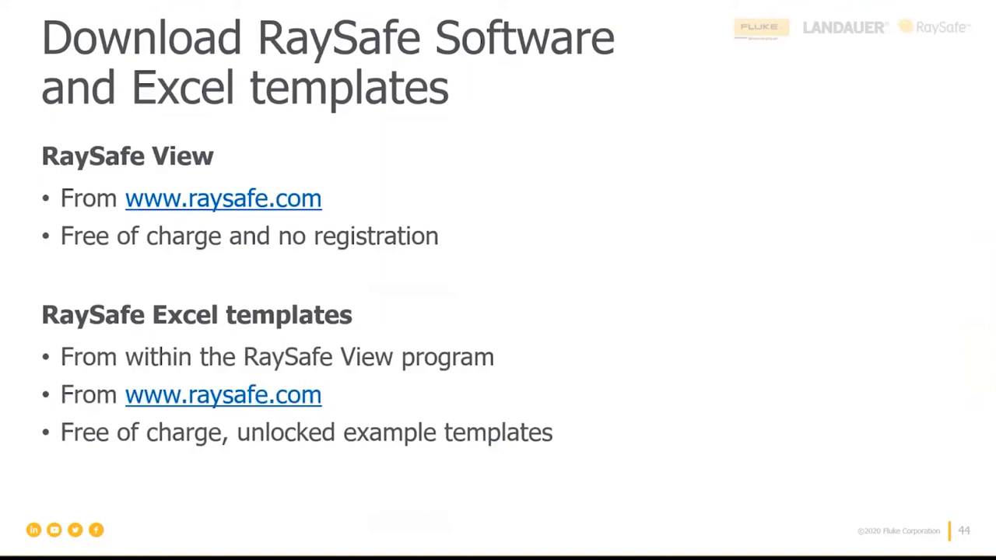
Advance from slide 44 on RaySafe View and Excel templates to slide 45, X2 Base Unit
click(691, 205)
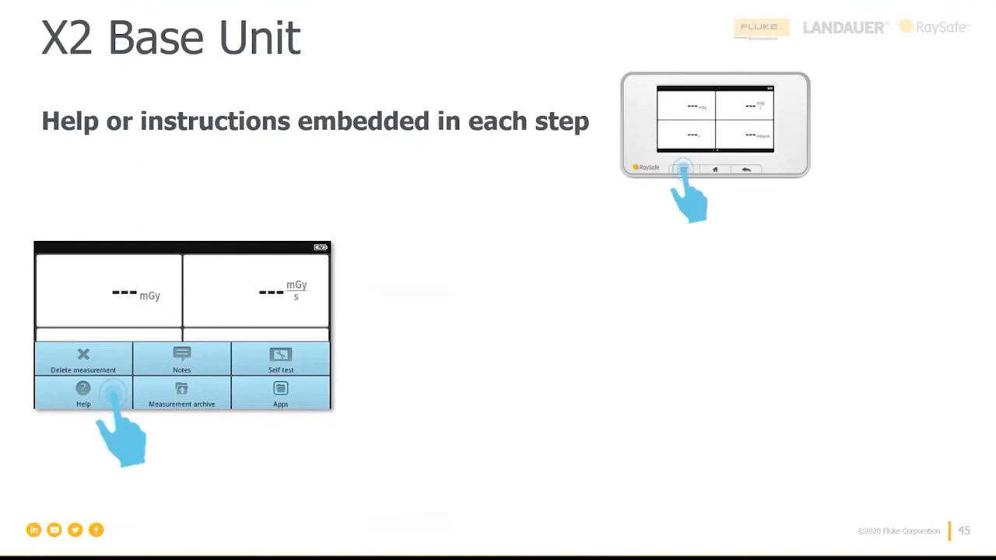
Reveal the Help categories and CT help topics, then advance to the CTDI worksheet slide
click(82, 393)
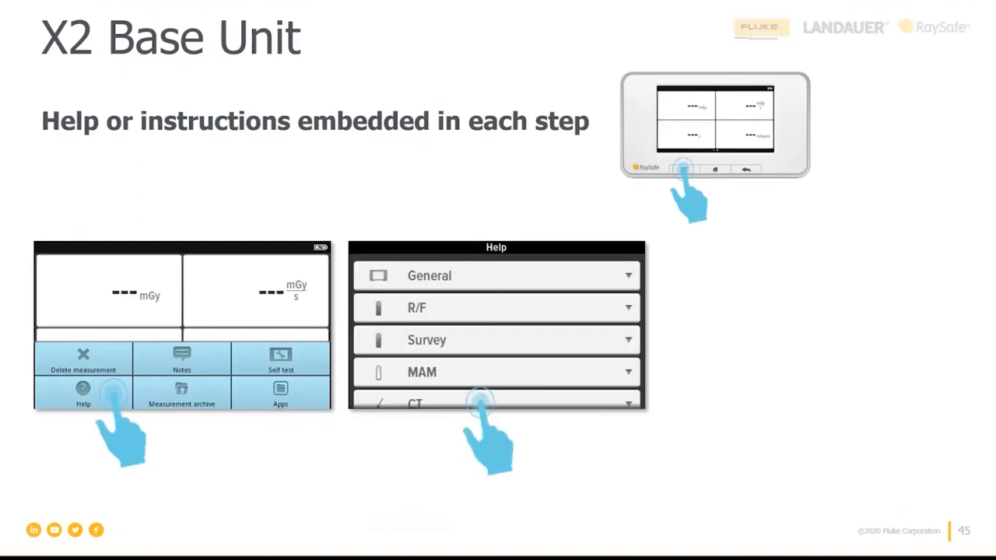
click(481, 402)
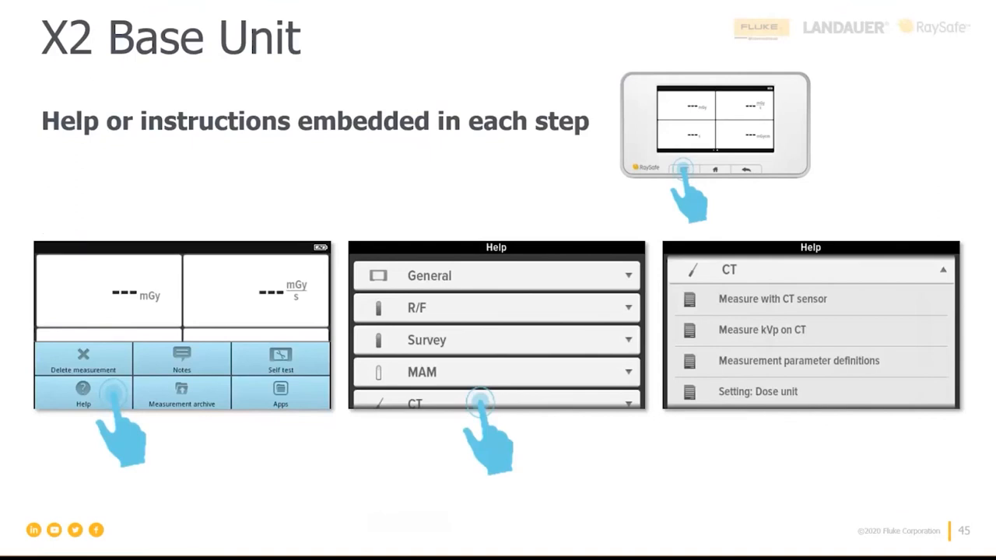
key(right)
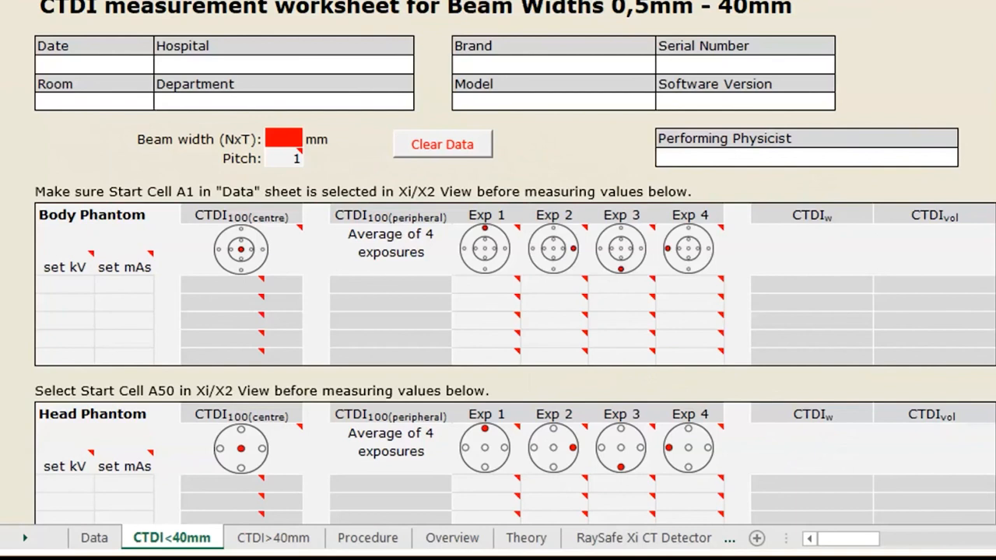
mouse_move(521, 162)
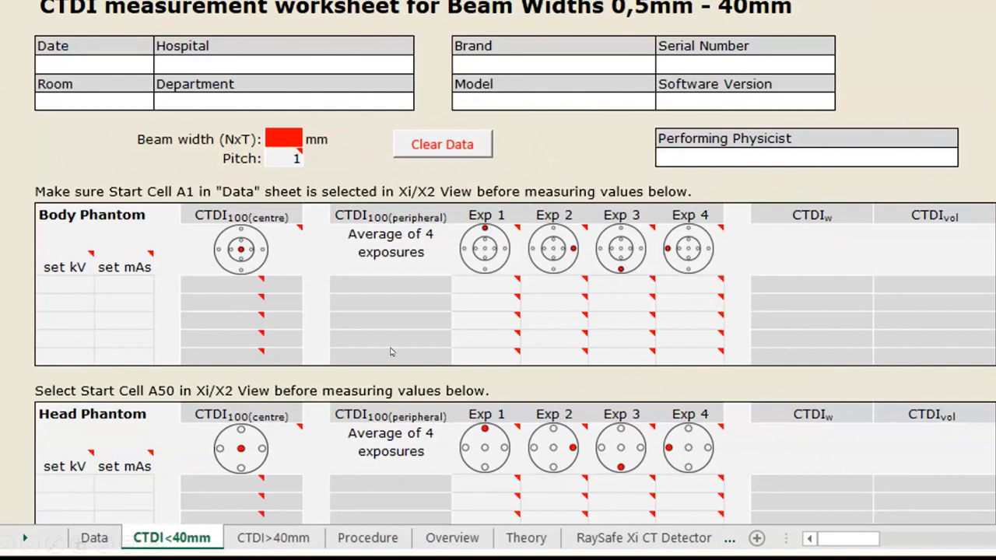
mouse_move(817, 279)
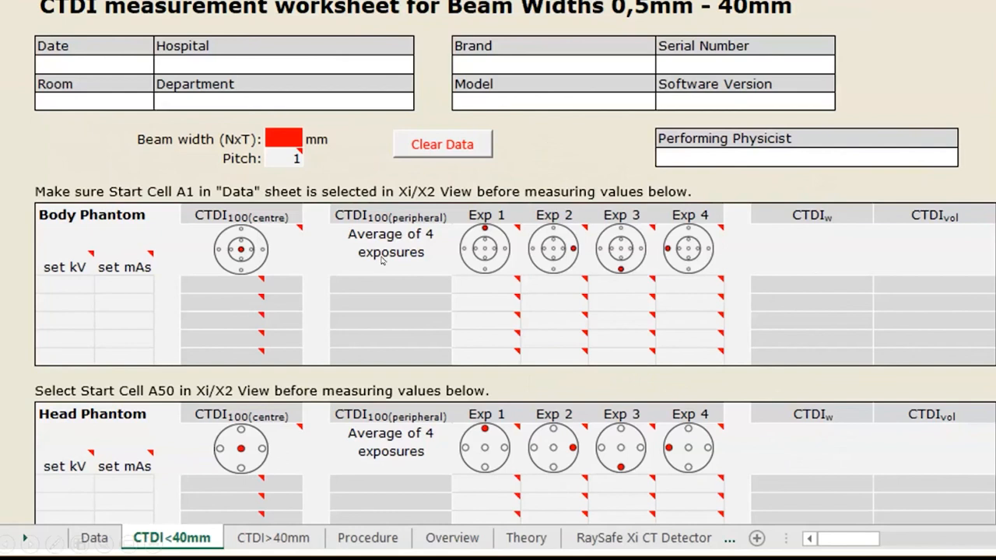
mouse_move(179, 248)
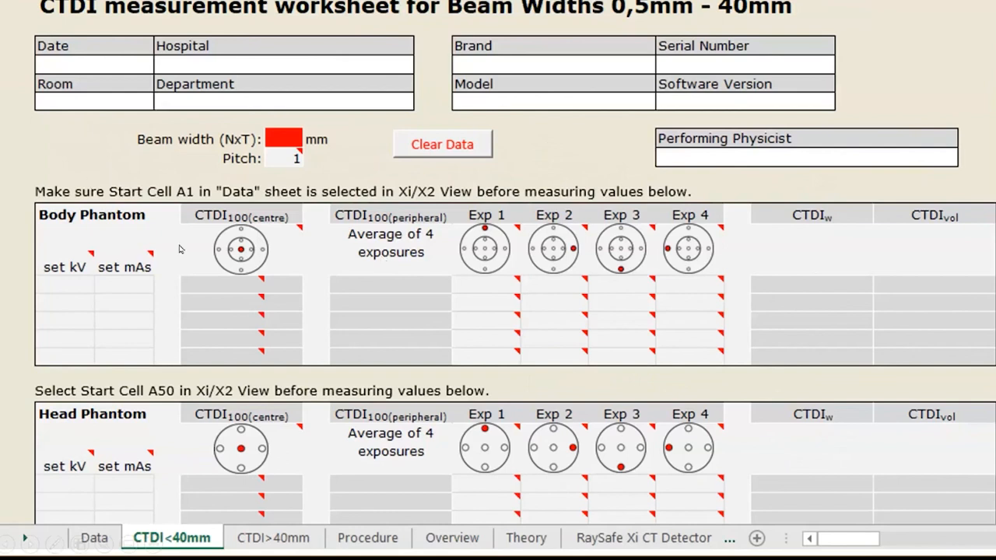
mouse_move(136, 496)
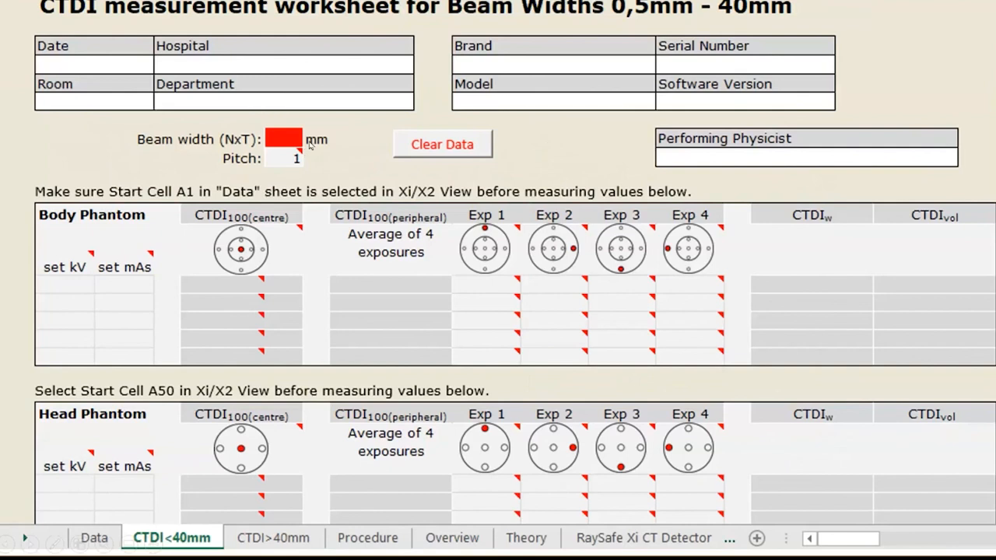
mouse_move(316, 130)
text(20)
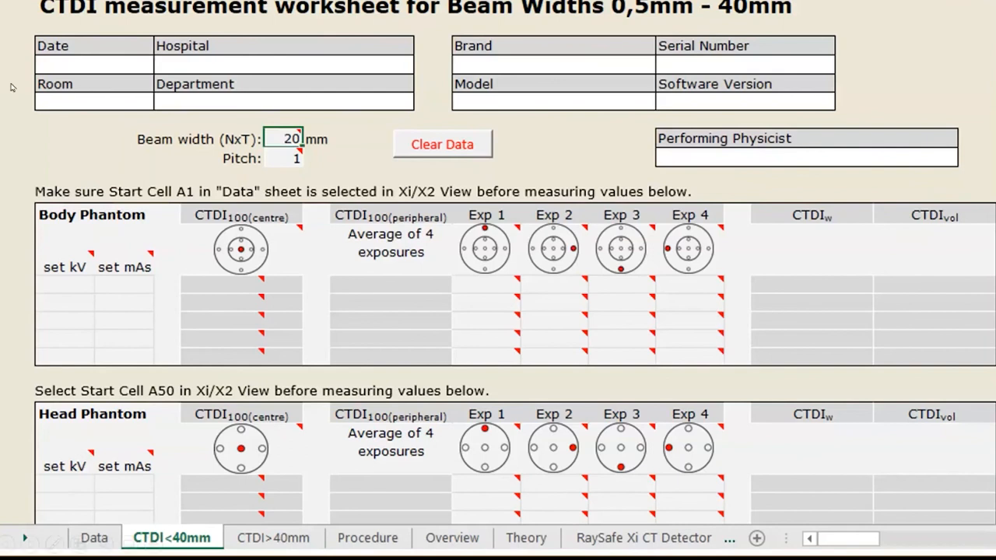
mouse_move(118, 324)
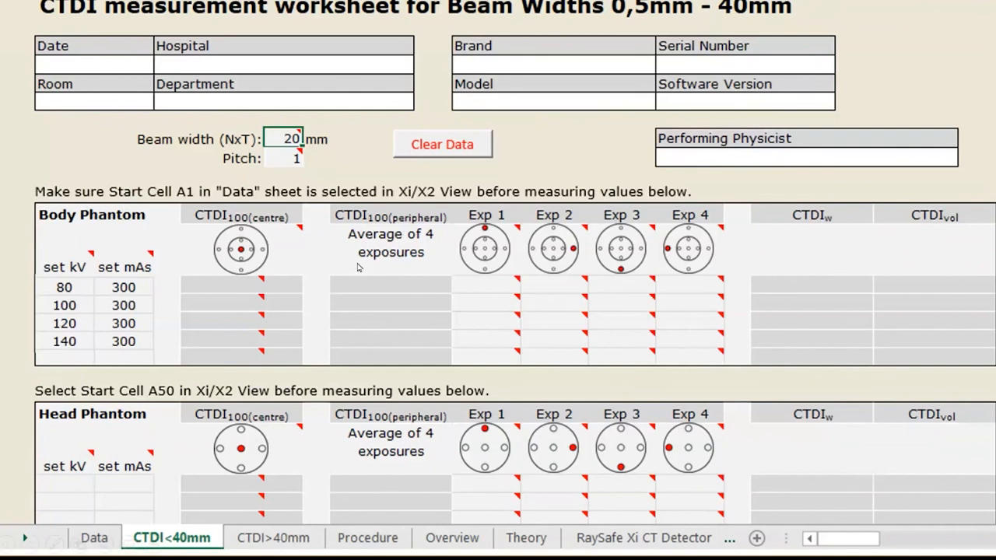
mouse_move(245, 259)
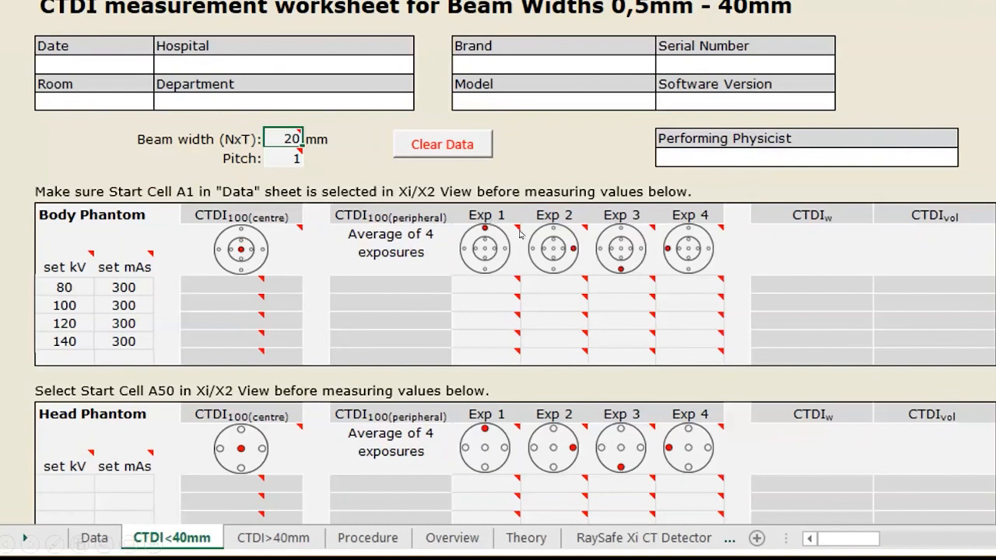
mouse_move(656, 247)
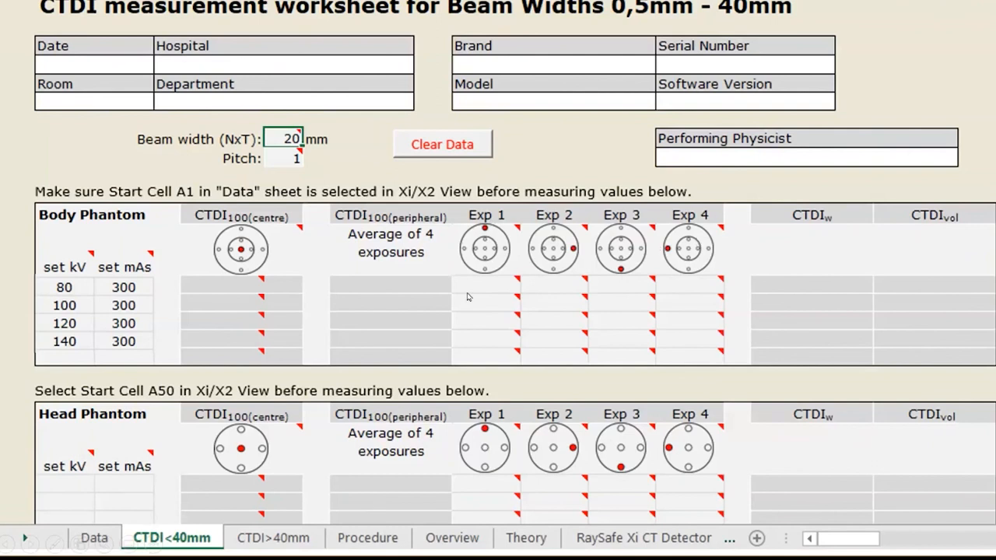
mouse_move(369, 286)
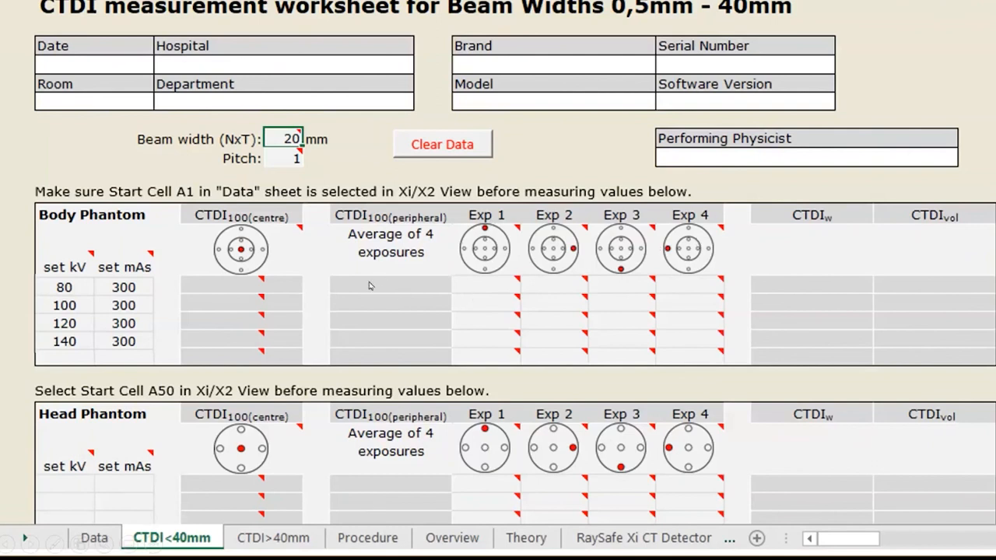
mouse_move(237, 243)
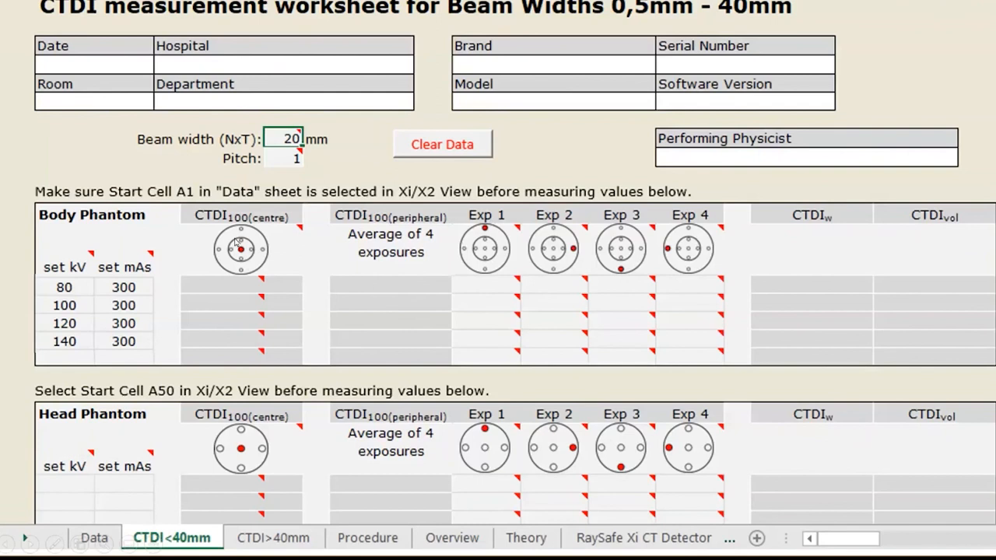
mouse_move(672, 249)
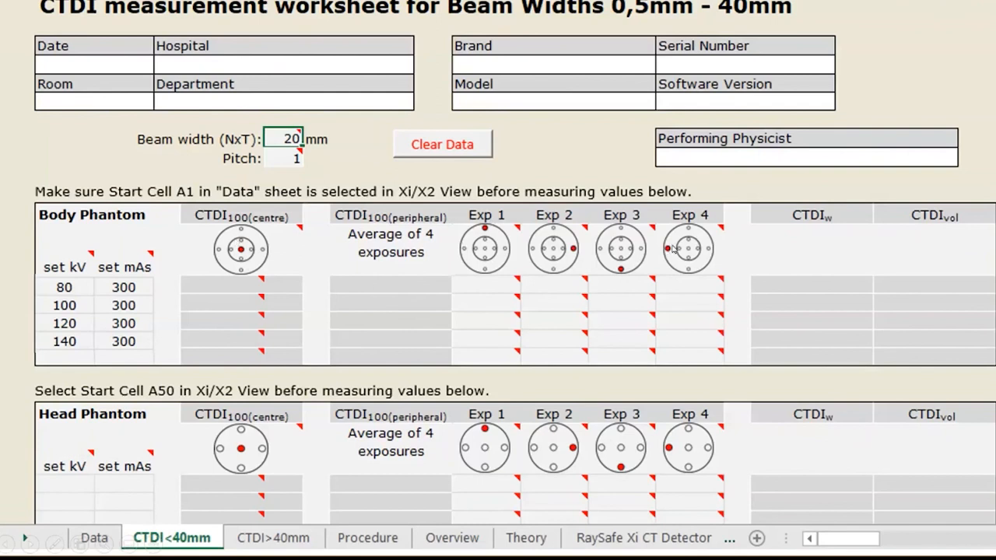
mouse_move(826, 285)
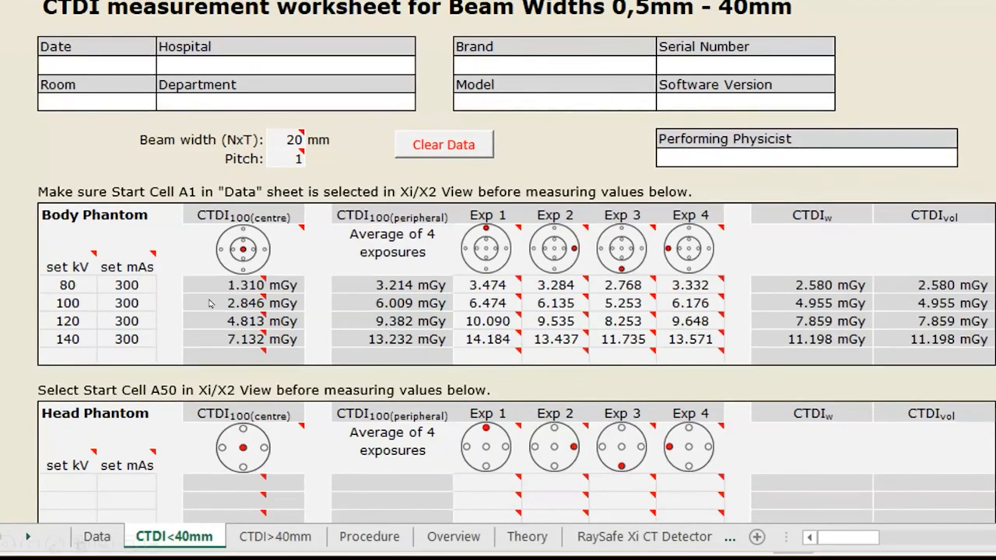
mouse_move(524, 291)
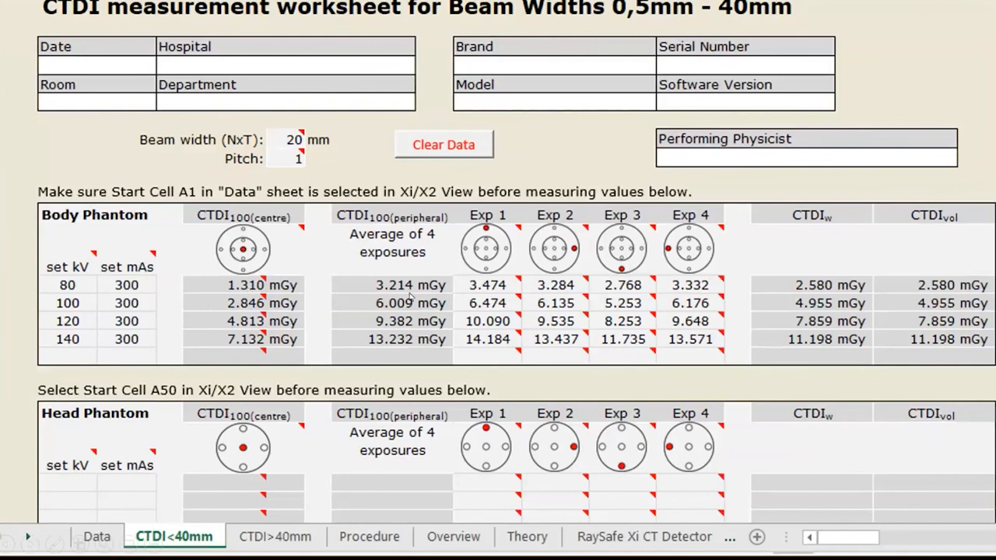
mouse_move(340, 281)
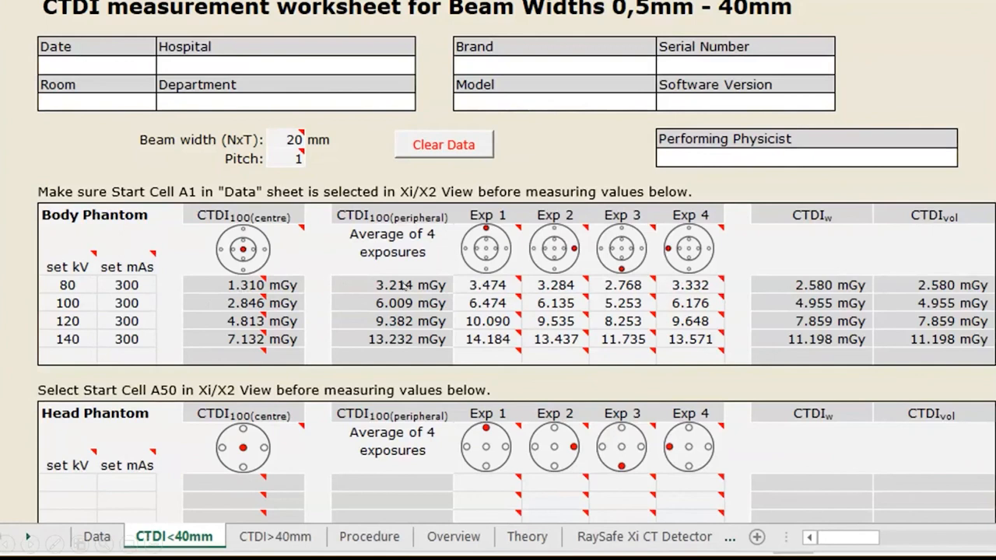
mouse_move(785, 328)
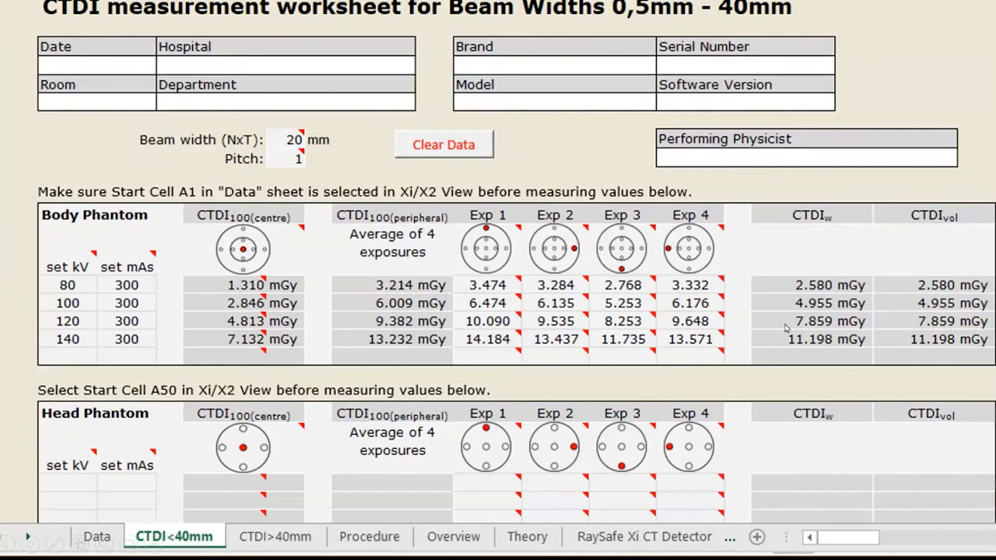
mouse_move(840, 284)
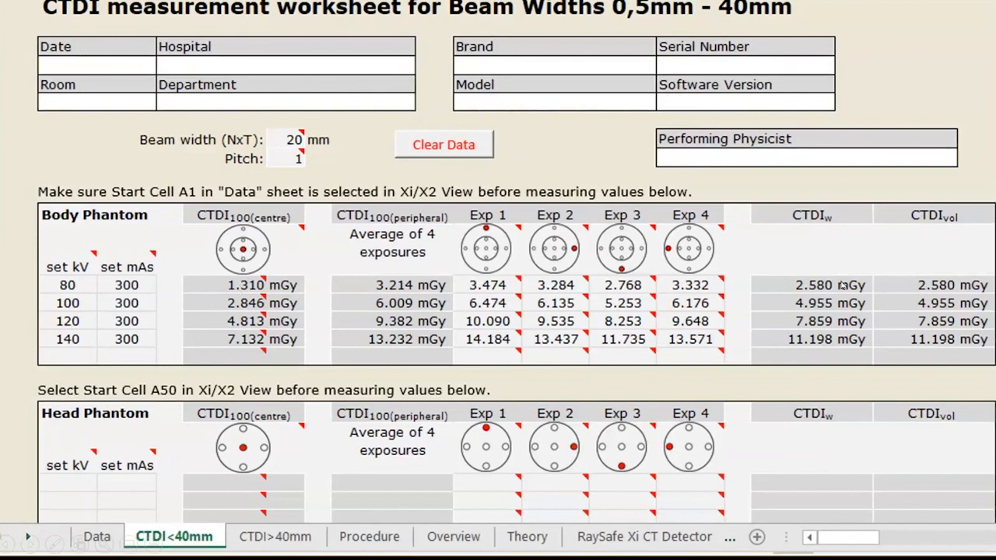